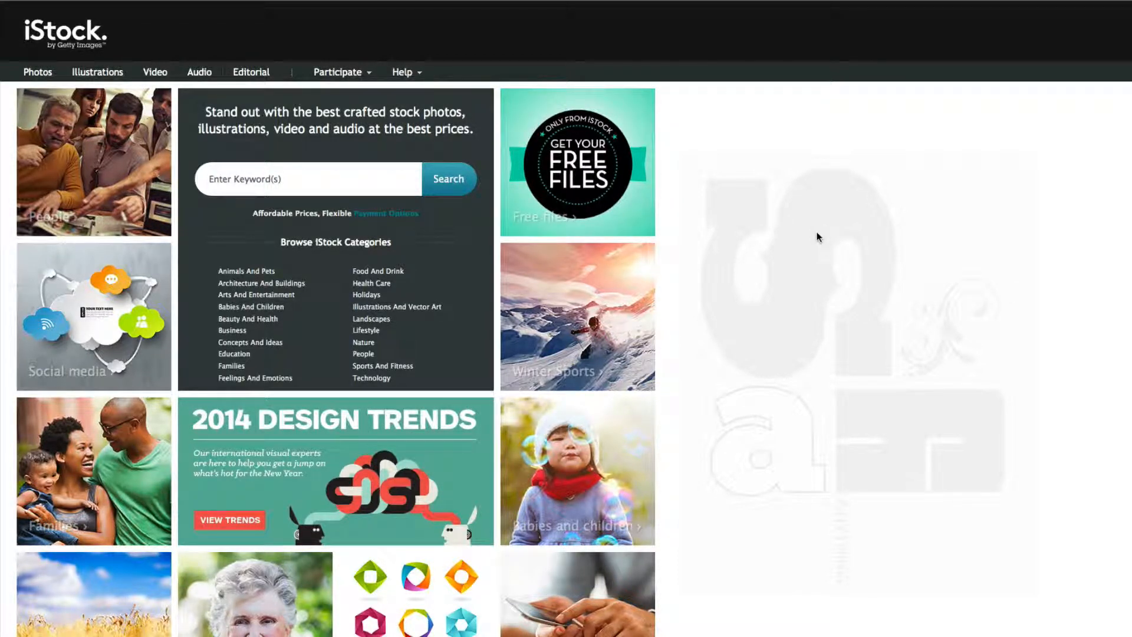
pyautogui.moveTo(697, 221)
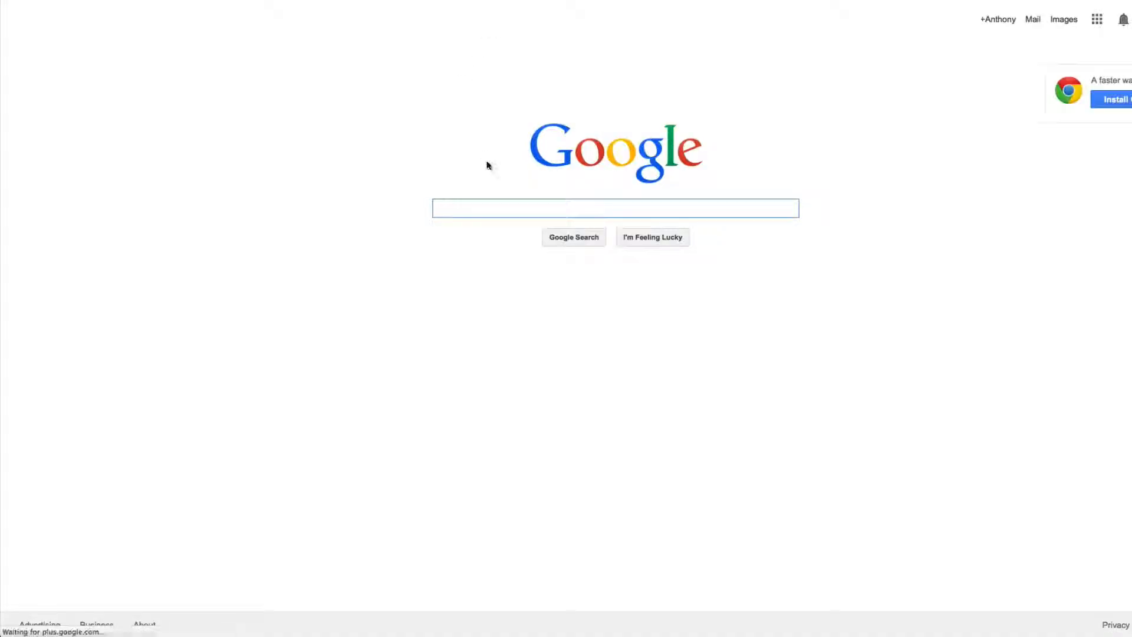
# Search Google images for 'apple' and preview the white iPhone picture
pyautogui.write('apple')
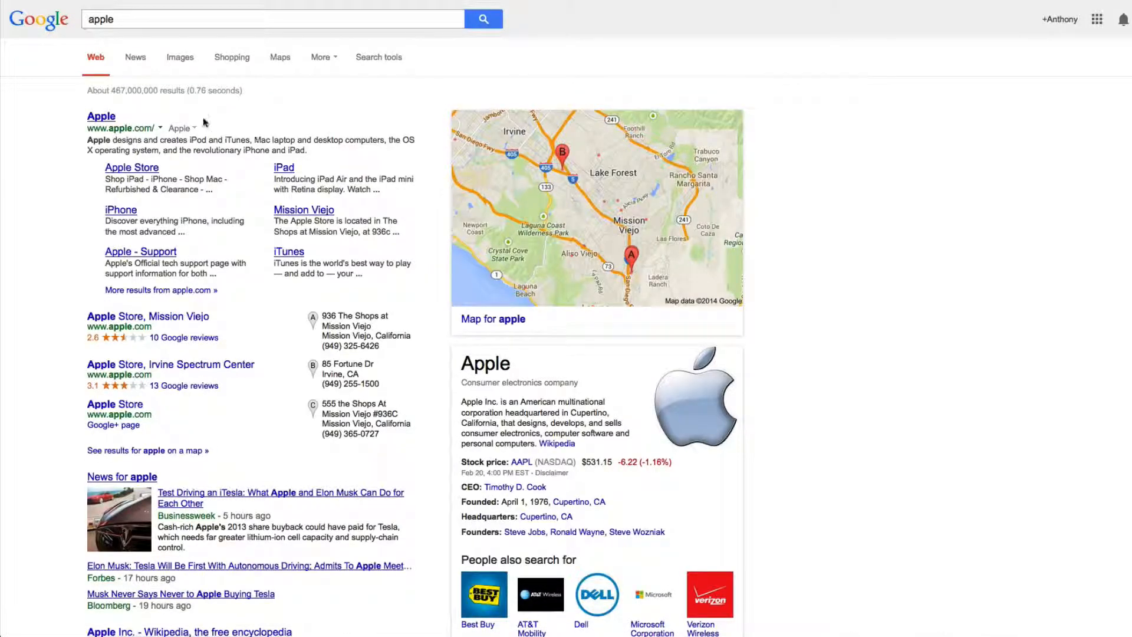
pyautogui.click(180, 58)
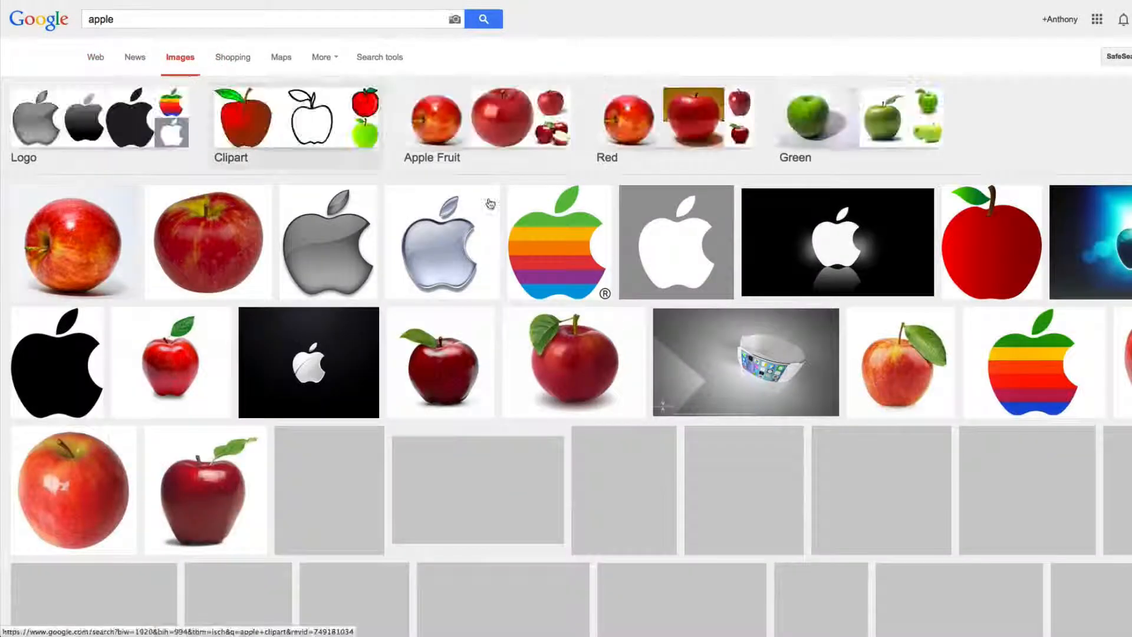
pyautogui.scroll(-3)
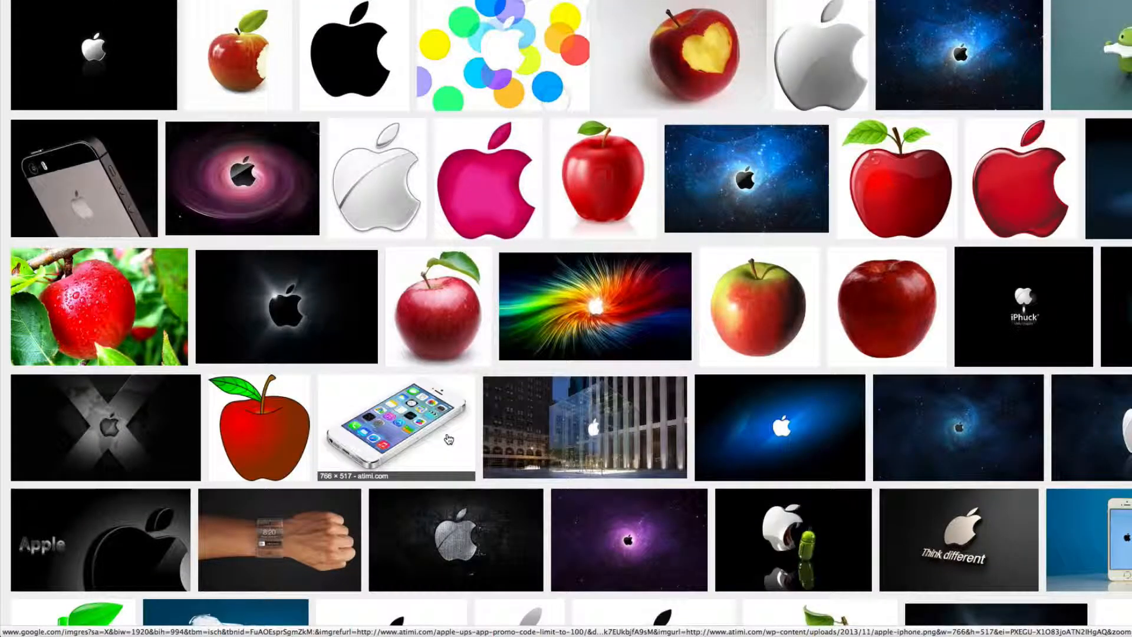
pyautogui.click(396, 430)
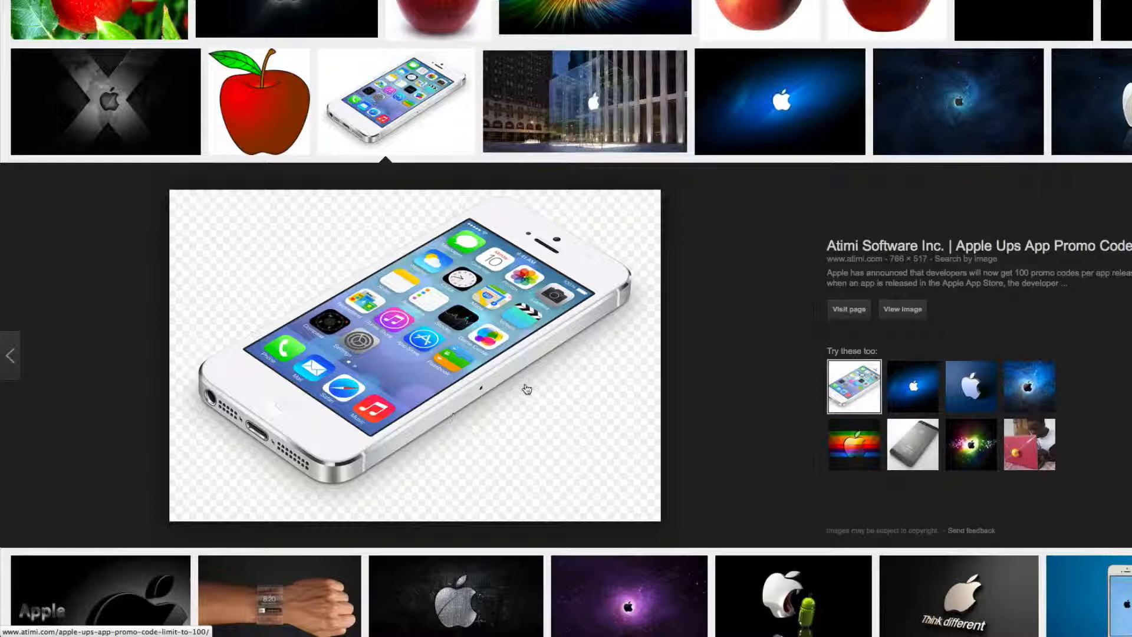
pyautogui.moveTo(415, 396)
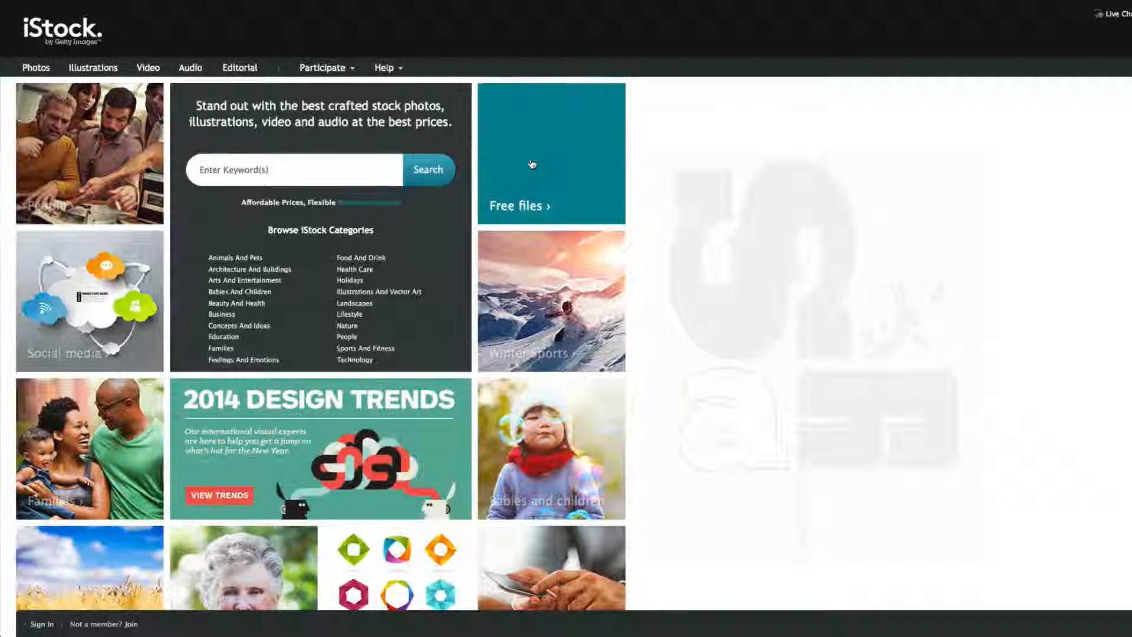
# Search iStock for 'apple computer', returning 9,494 results
pyautogui.click(292, 170)
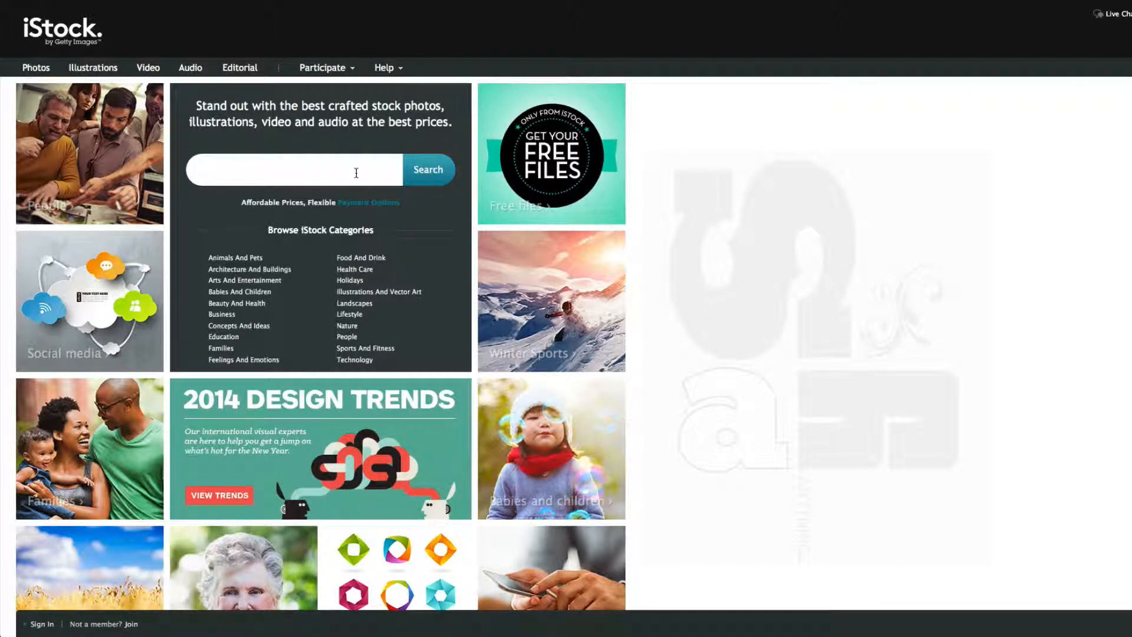
pyautogui.write('apple computer')
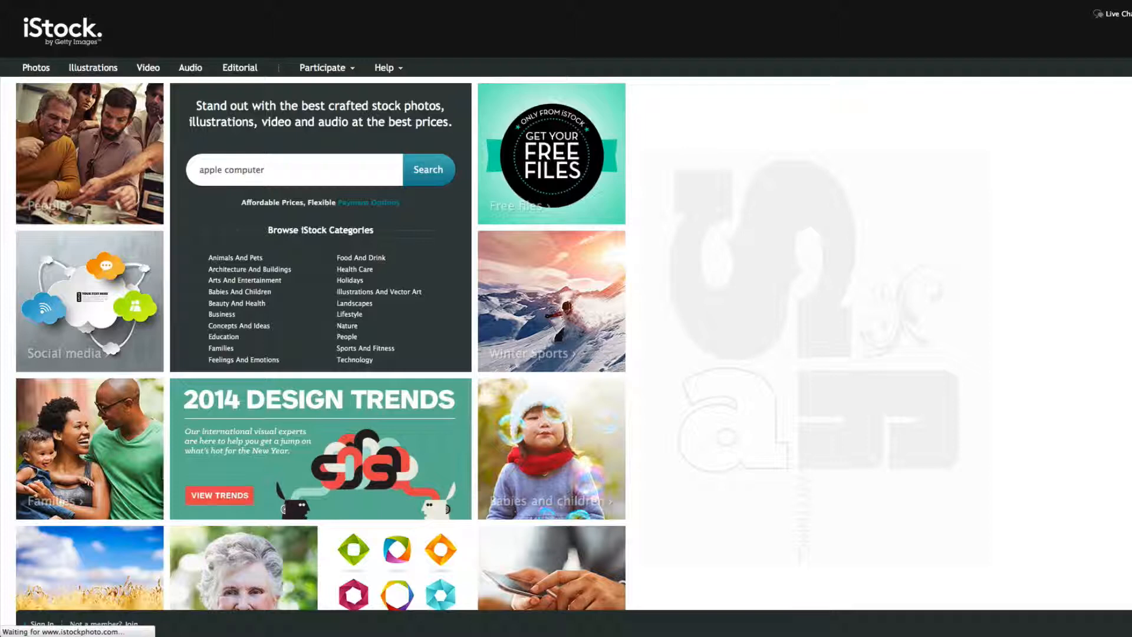
pyautogui.click(428, 169)
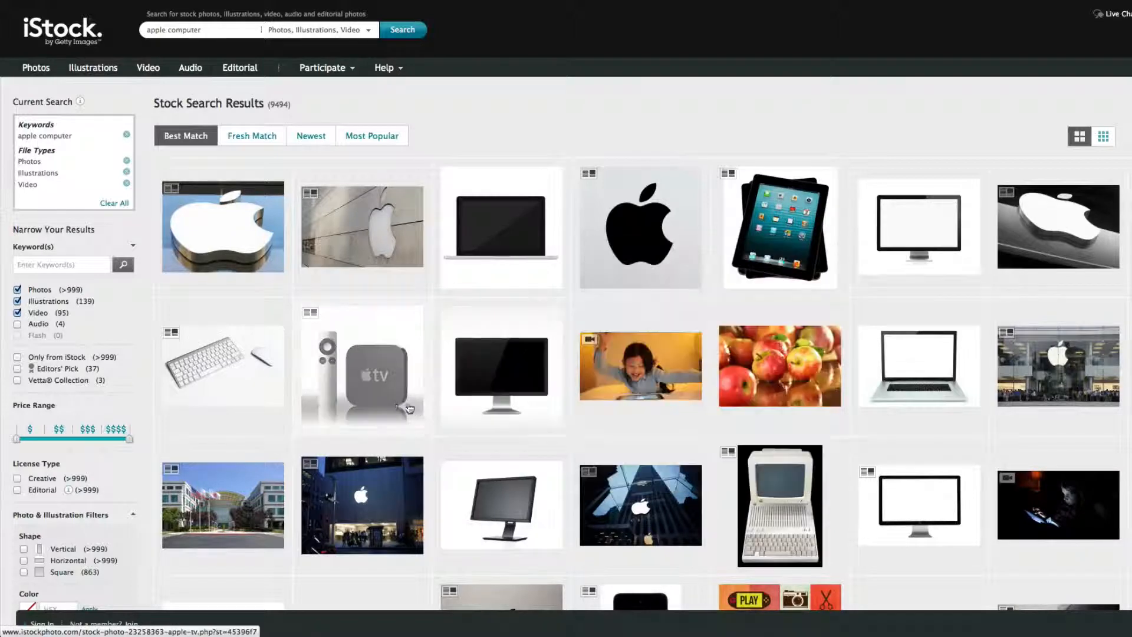
pyautogui.moveTo(404, 405)
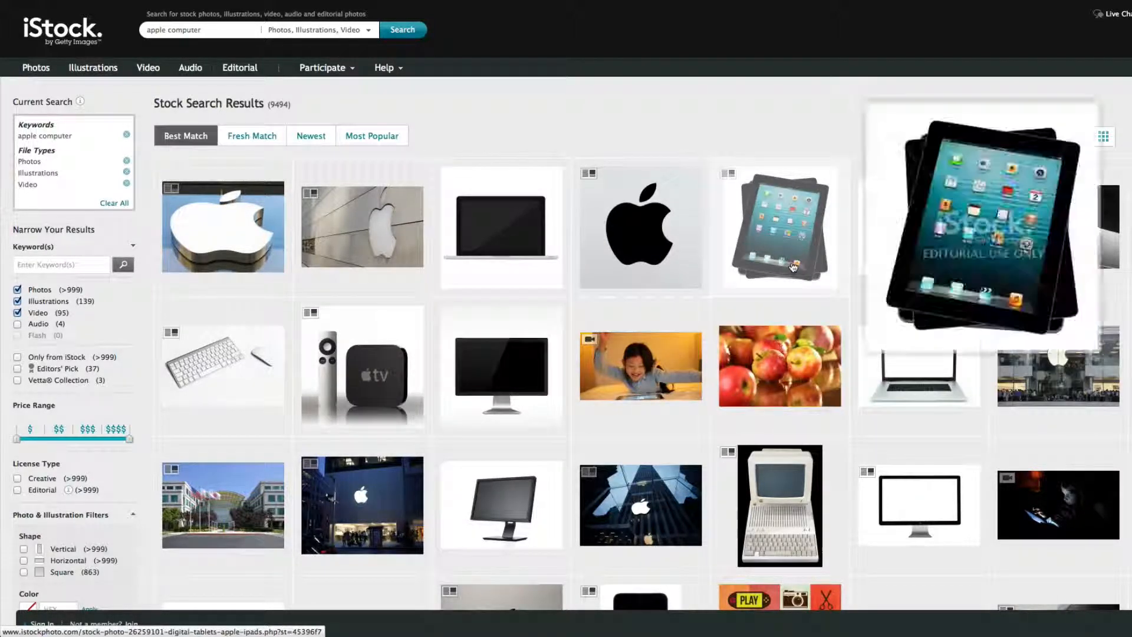
# Scroll the apple computer results and open the iPad 3 photo of hands holding an iPad
pyautogui.scroll(-3)
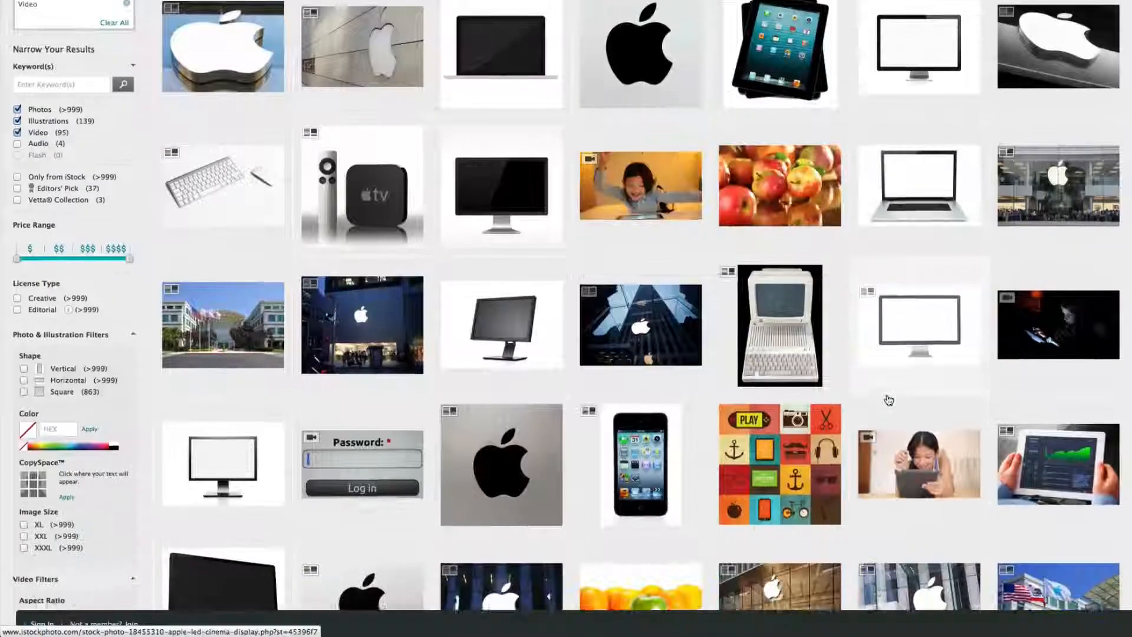
pyautogui.scroll(-3)
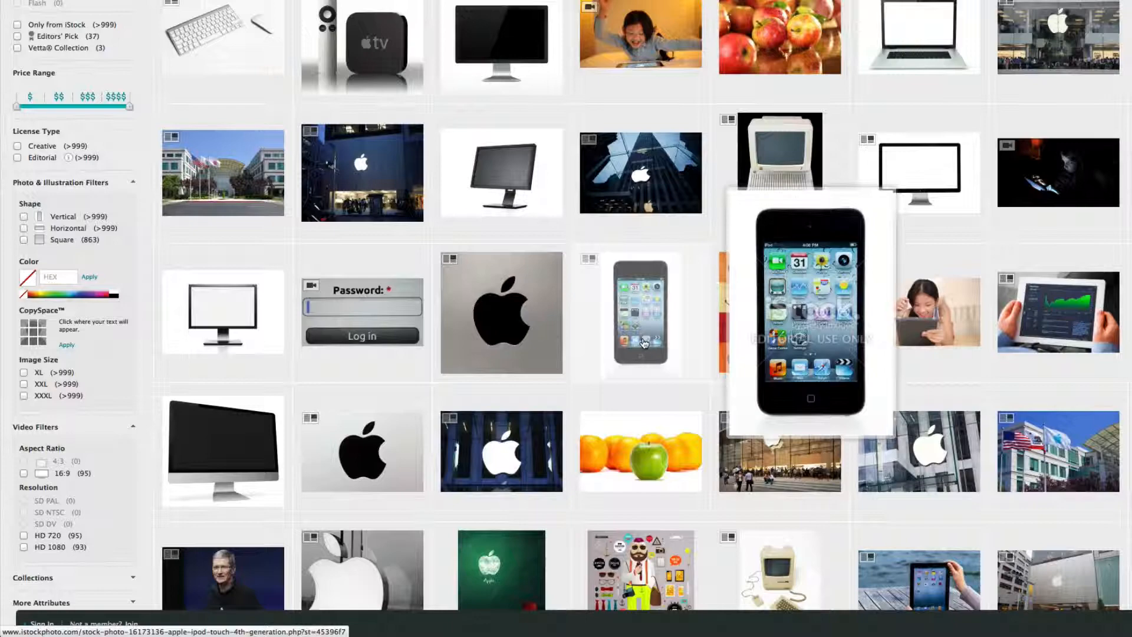
pyautogui.scroll(-3)
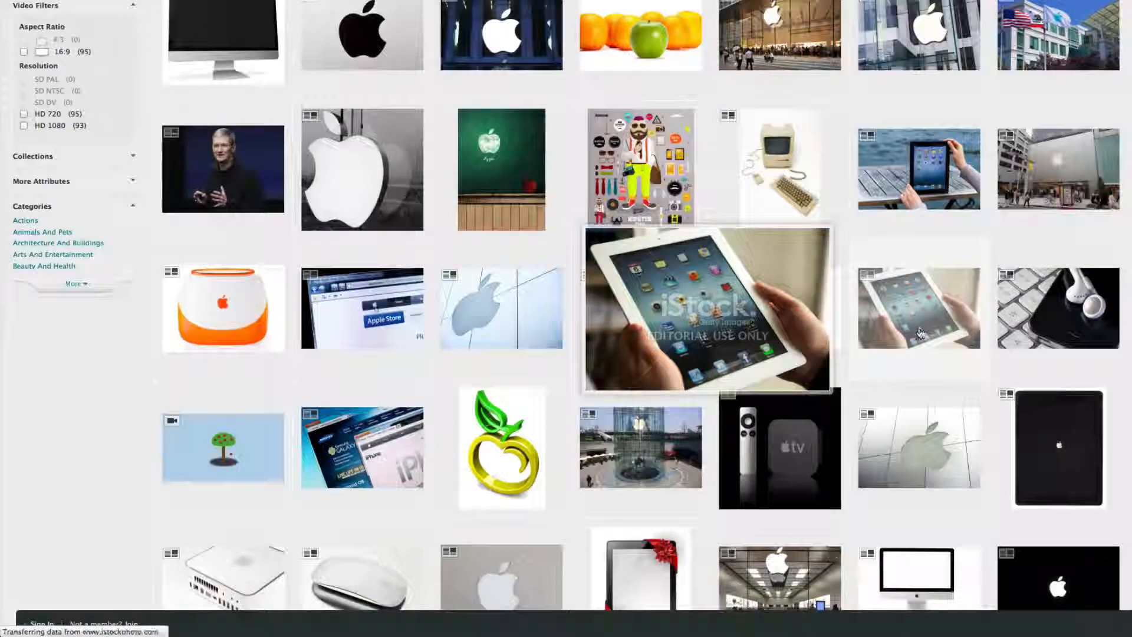
pyautogui.click(707, 308)
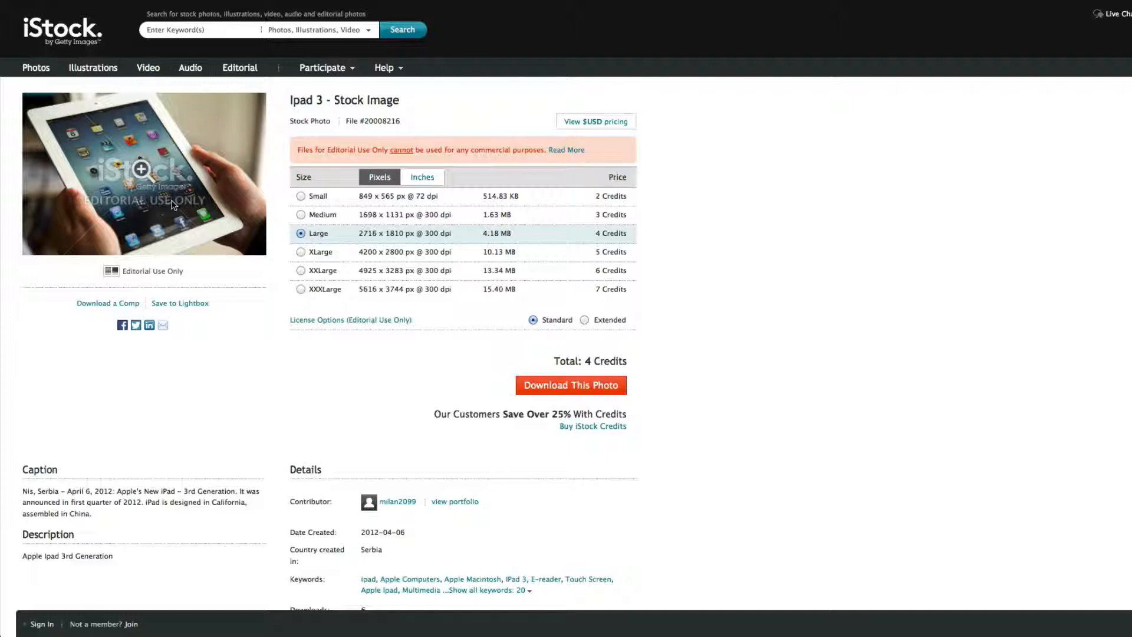
pyautogui.moveTo(240, 68)
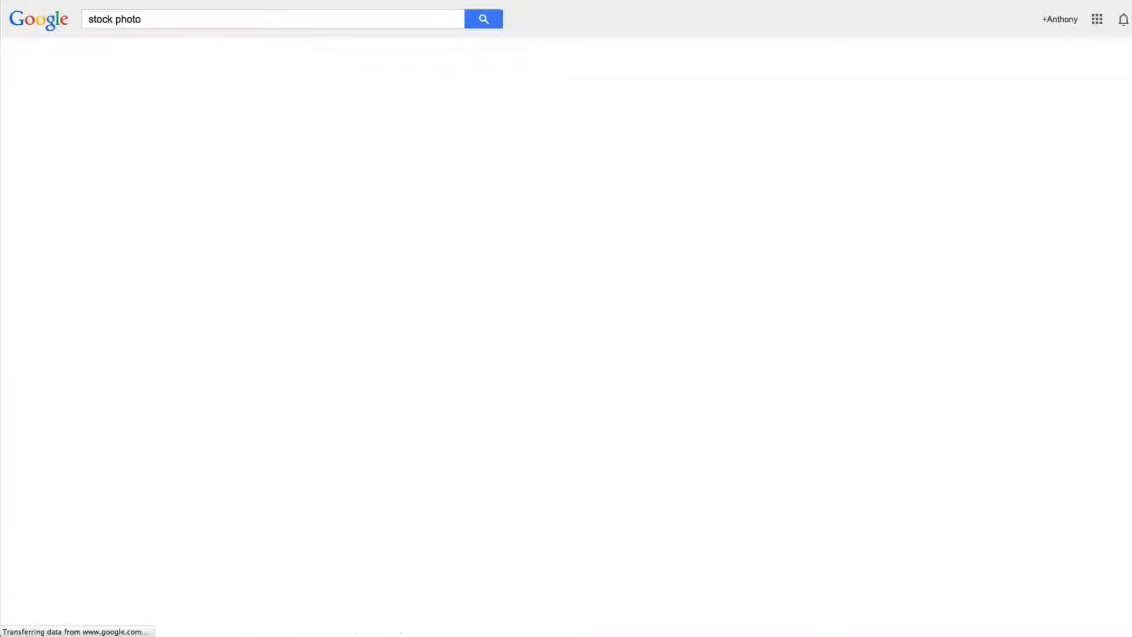
# Scroll through the 'stock photo' results, such as Shutterstock and iStockphoto, and back to the top
pyautogui.click(483, 19)
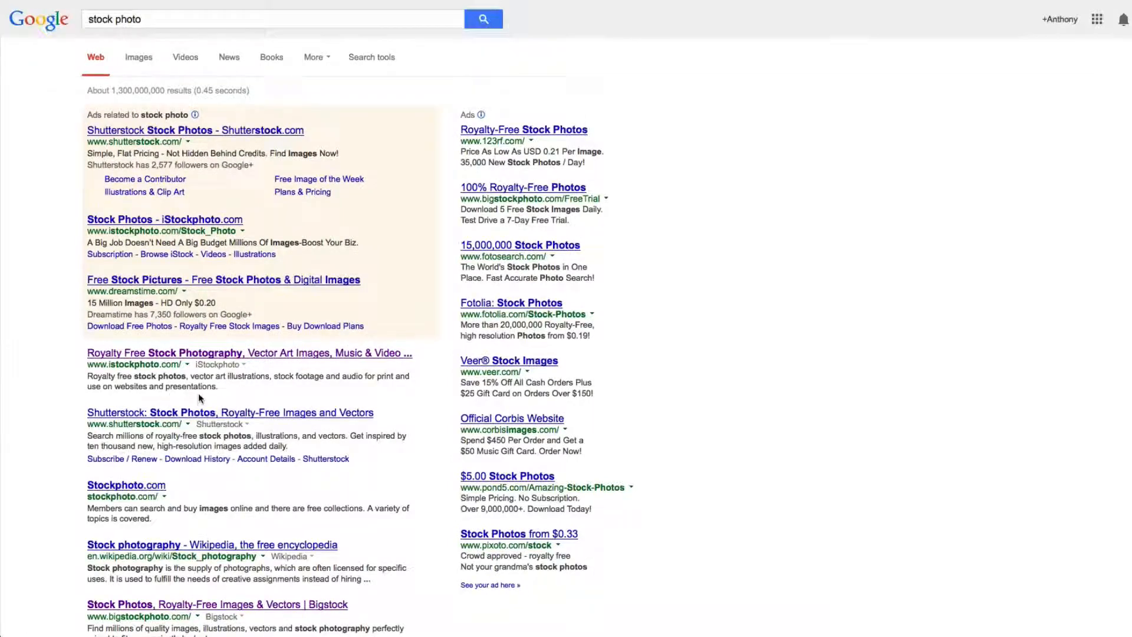
pyautogui.scroll(-3)
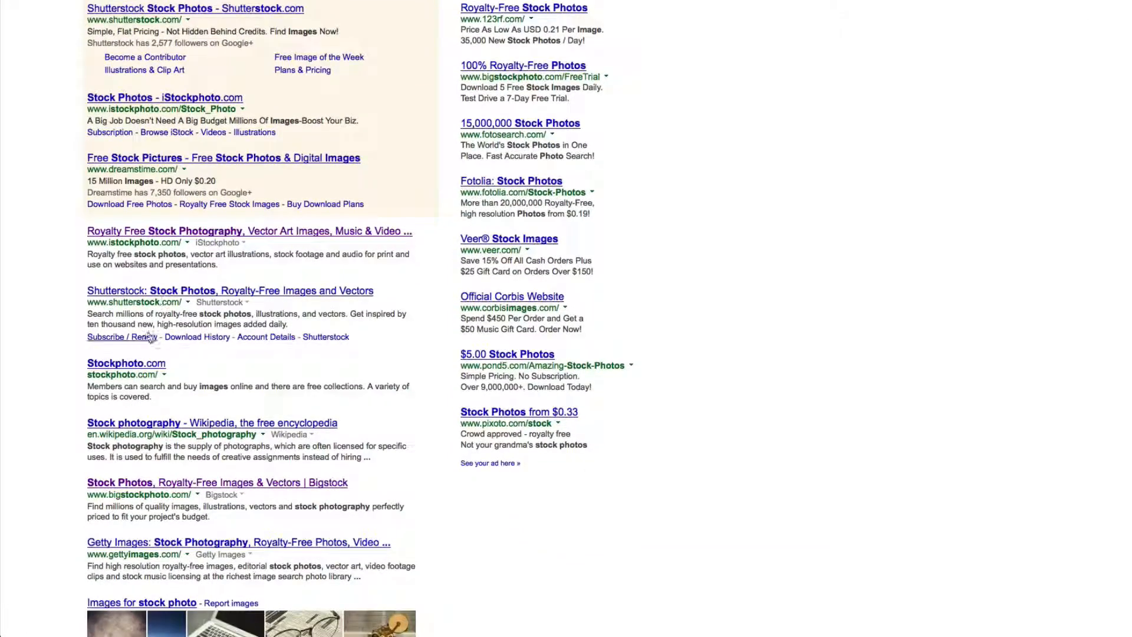
pyautogui.scroll(-3)
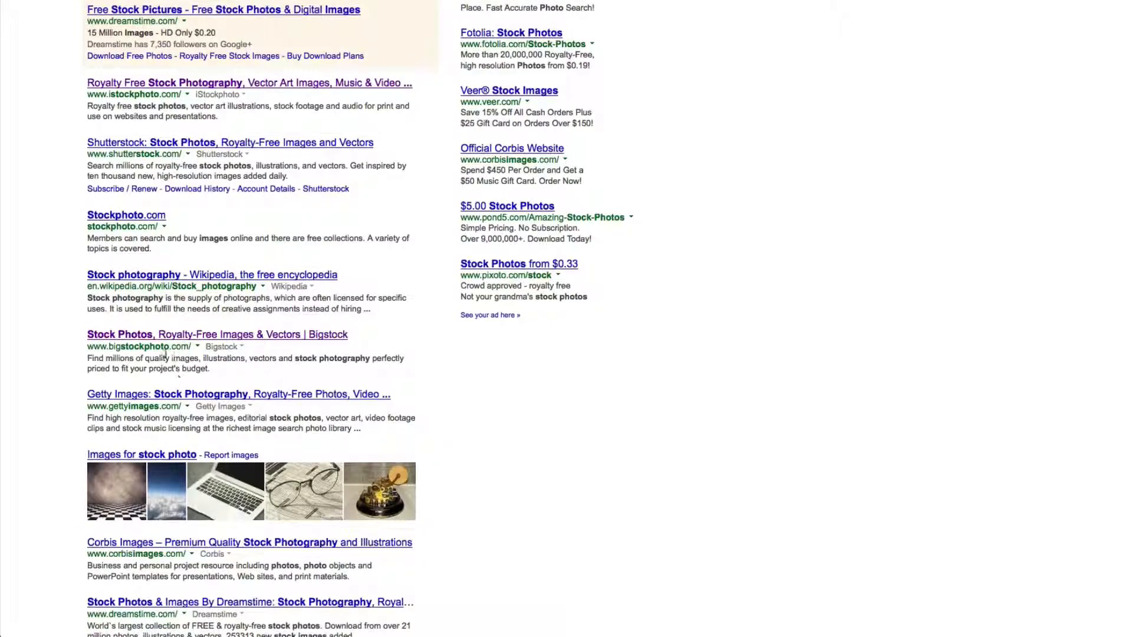
pyautogui.moveTo(295, 348)
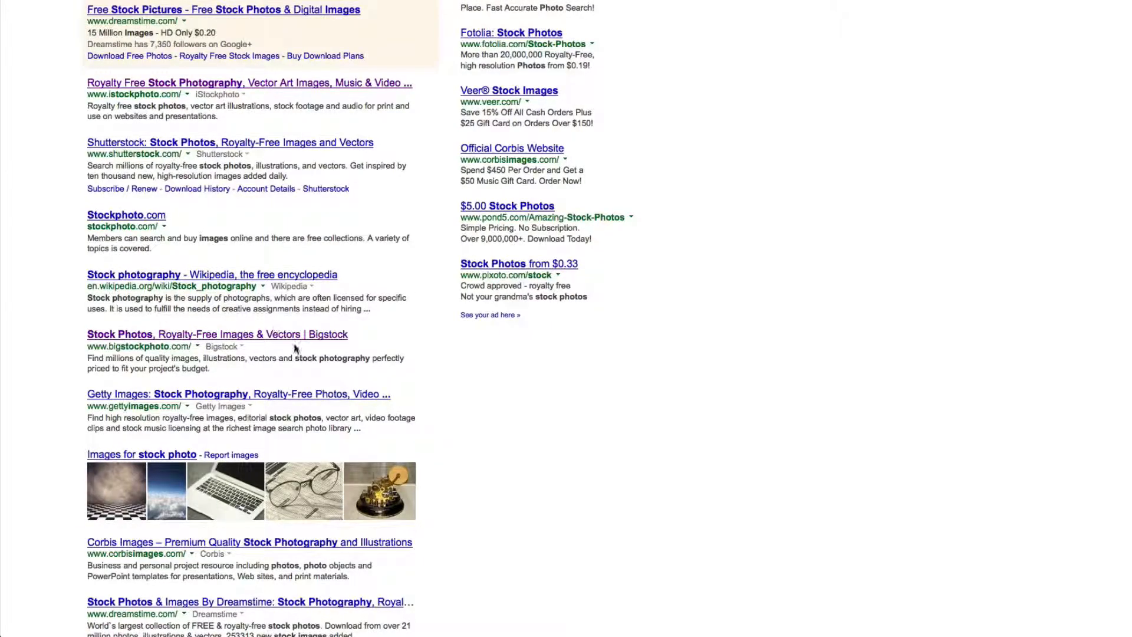
pyautogui.scroll(3)
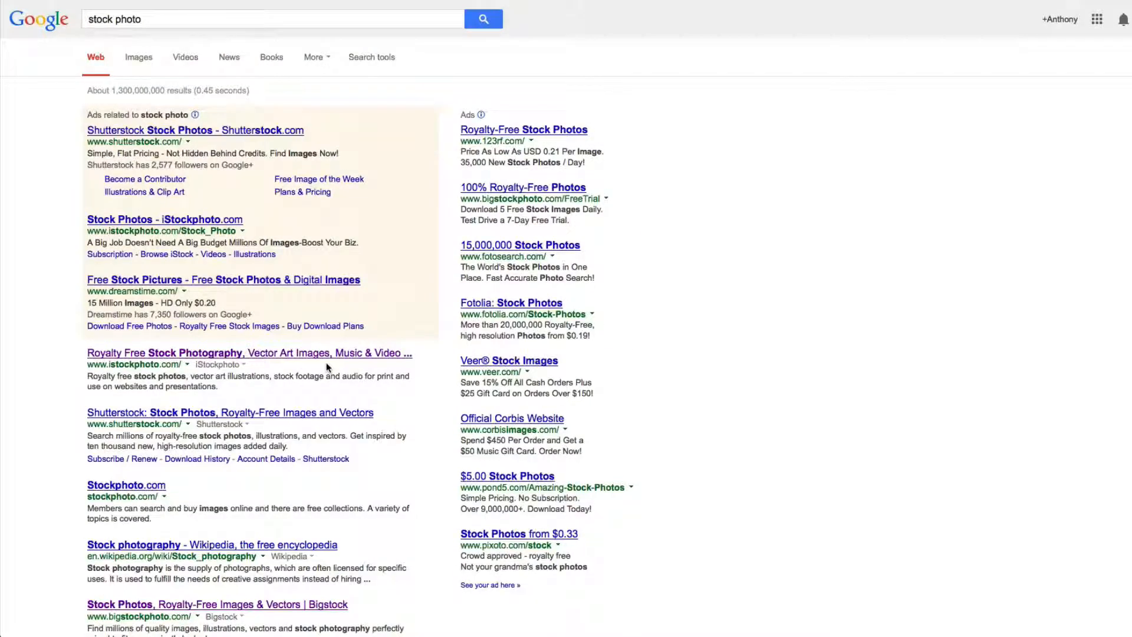
pyautogui.moveTo(332, 318)
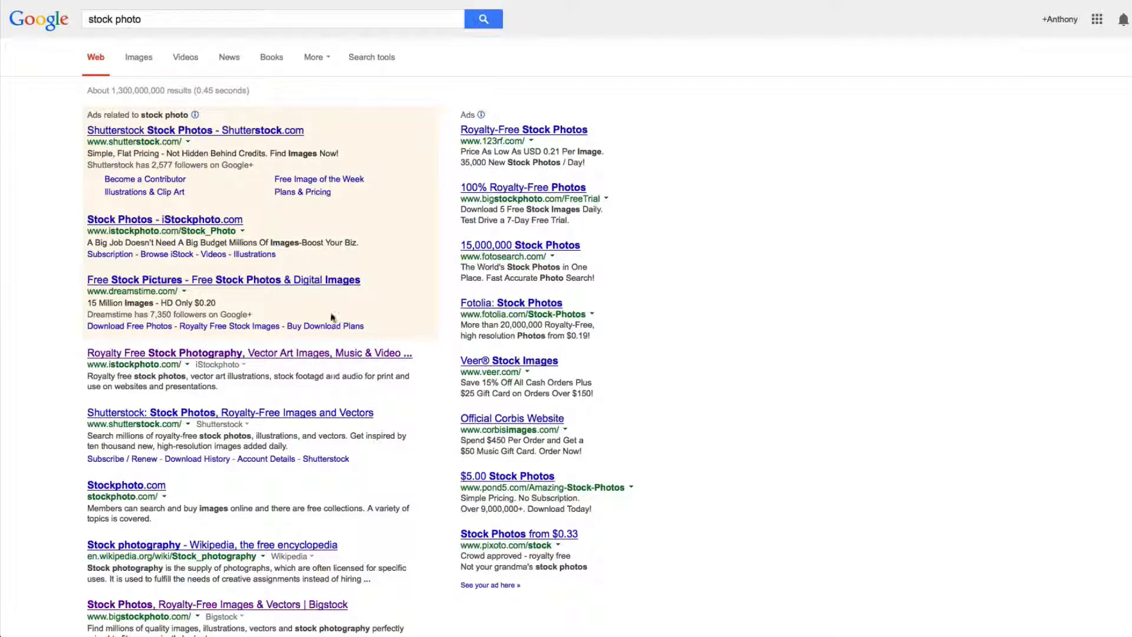